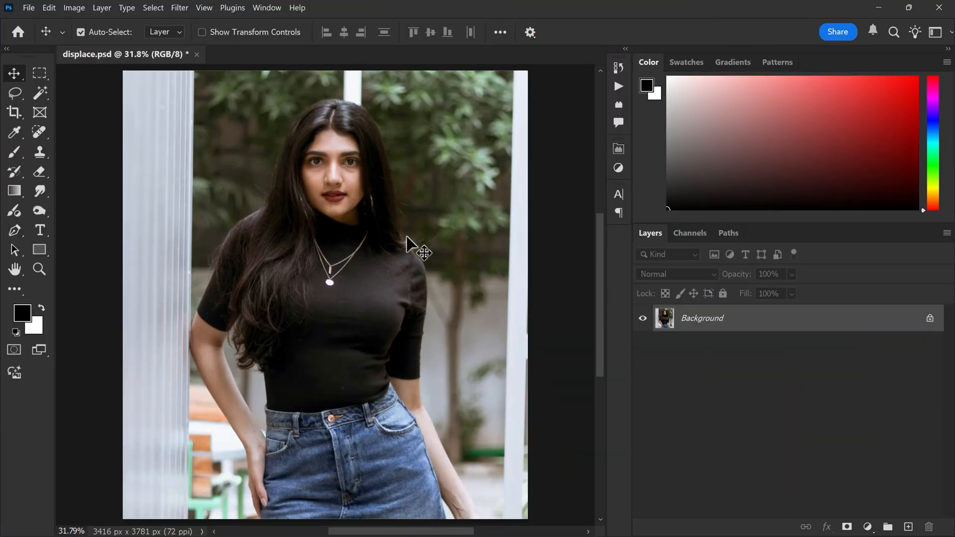
pyautogui.moveTo(338, 137)
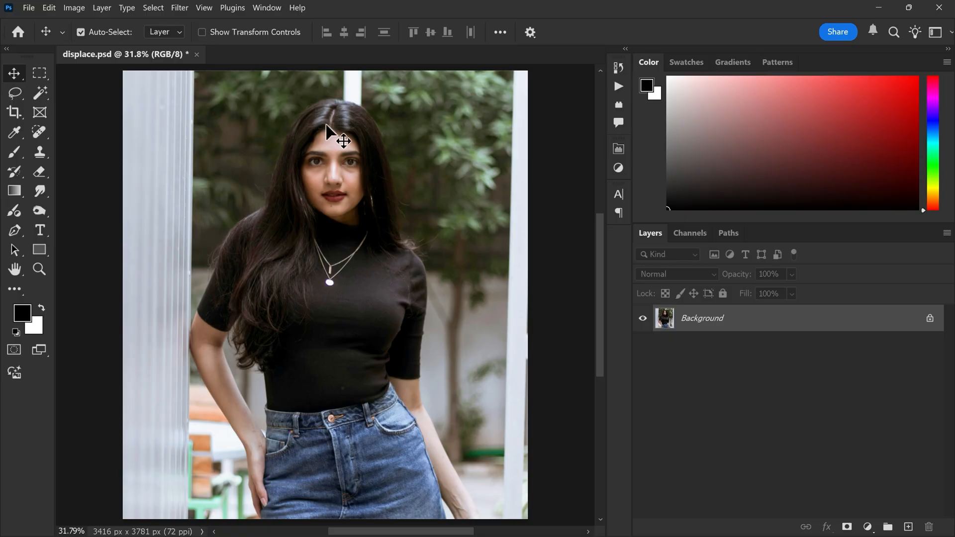
# Desaturate the photo and apply a 5.2 px Gaussian blur.
pyautogui.click(74, 8)
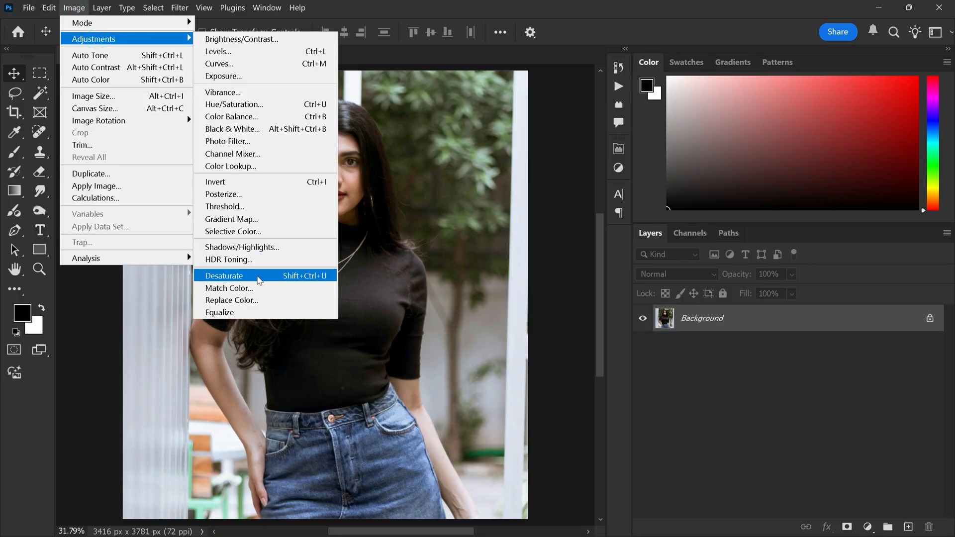
pyautogui.click(224, 275)
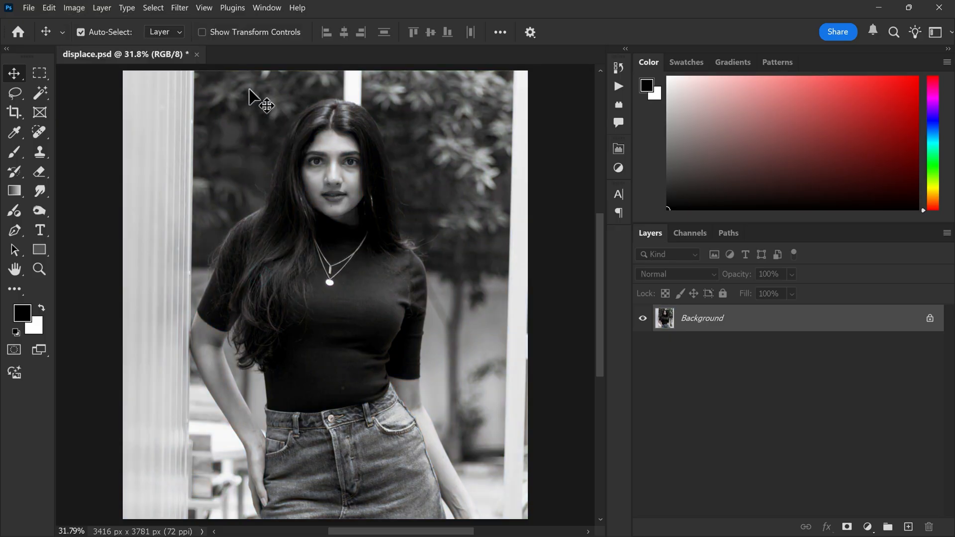
pyautogui.click(179, 7)
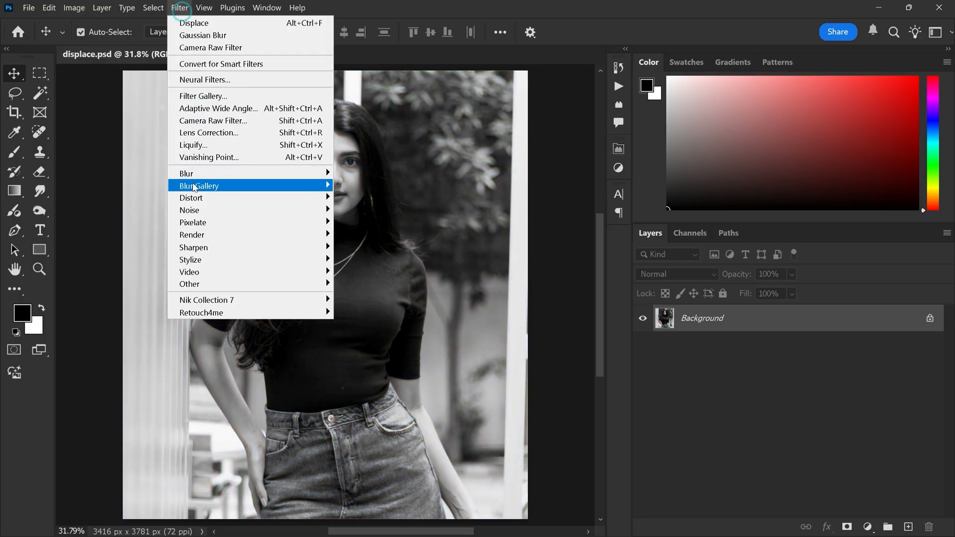
pyautogui.moveTo(185, 173)
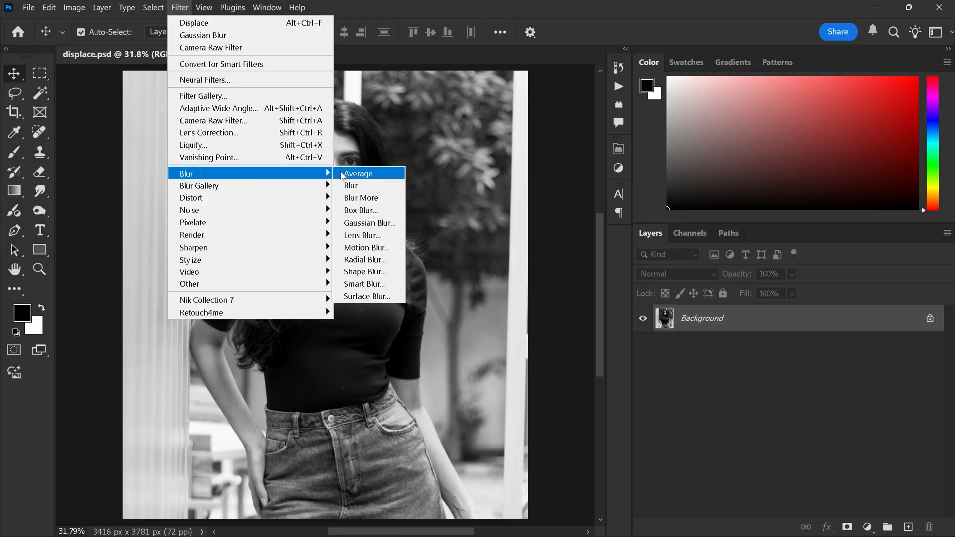
pyautogui.click(369, 223)
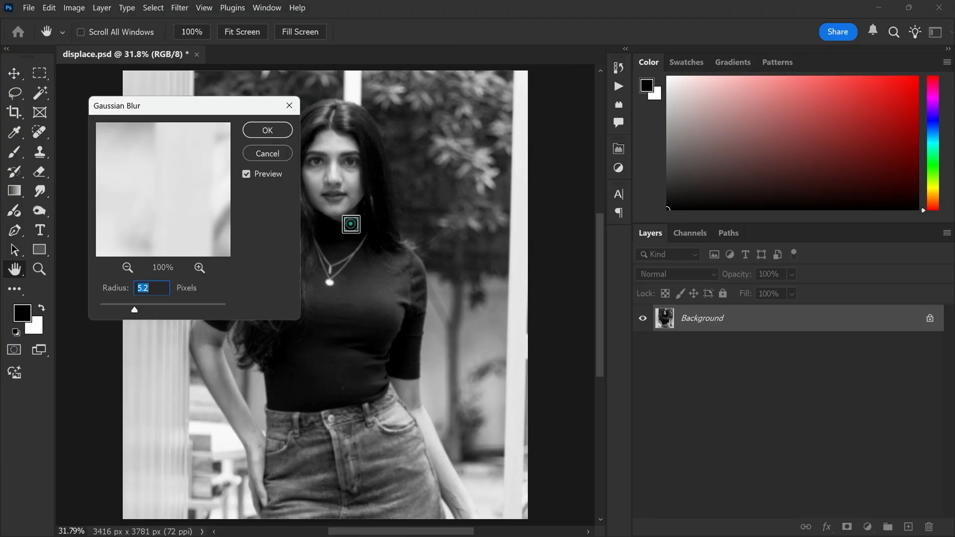
pyautogui.click(267, 130)
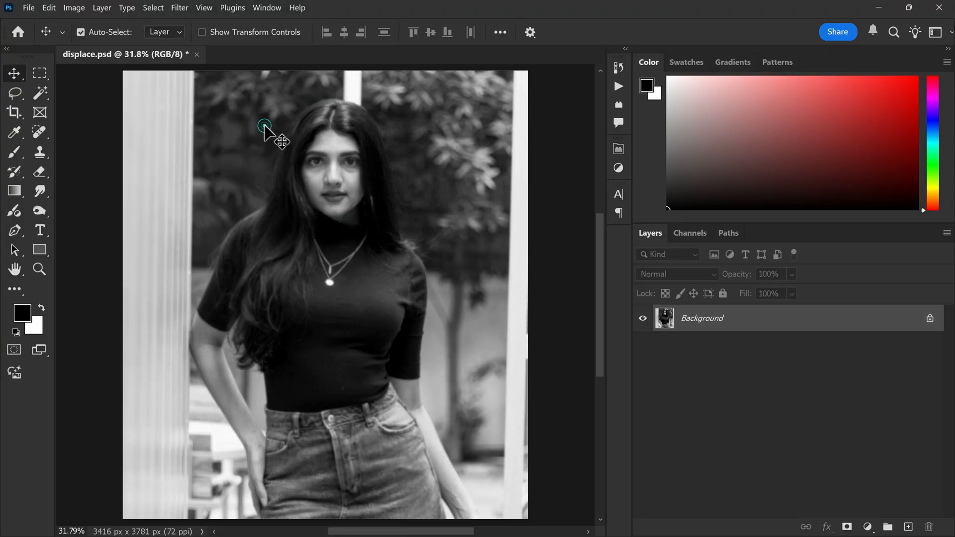
# Save the blurred grayscale image as displace.psd, then undo both edits to restore colour.
pyautogui.click(28, 8)
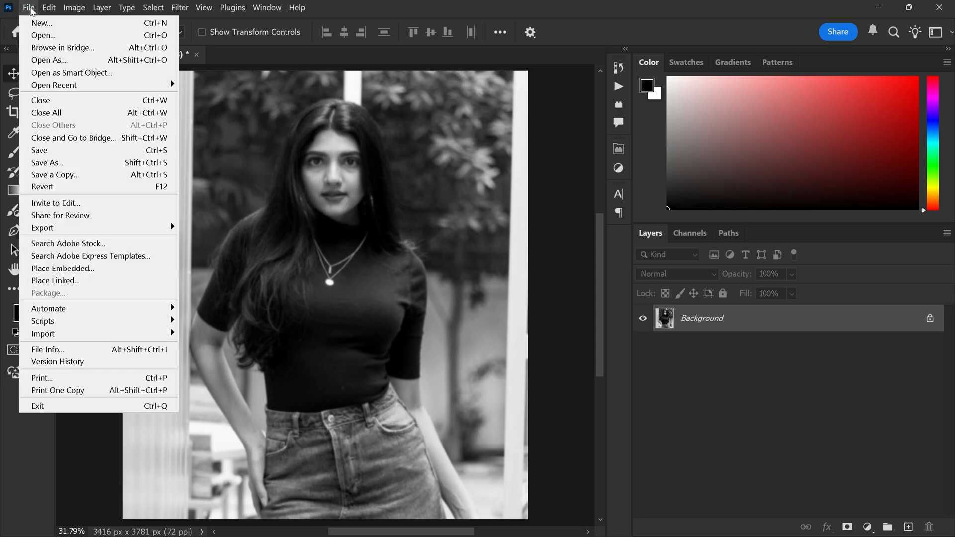
pyautogui.click(28, 8)
pyautogui.write('displace')
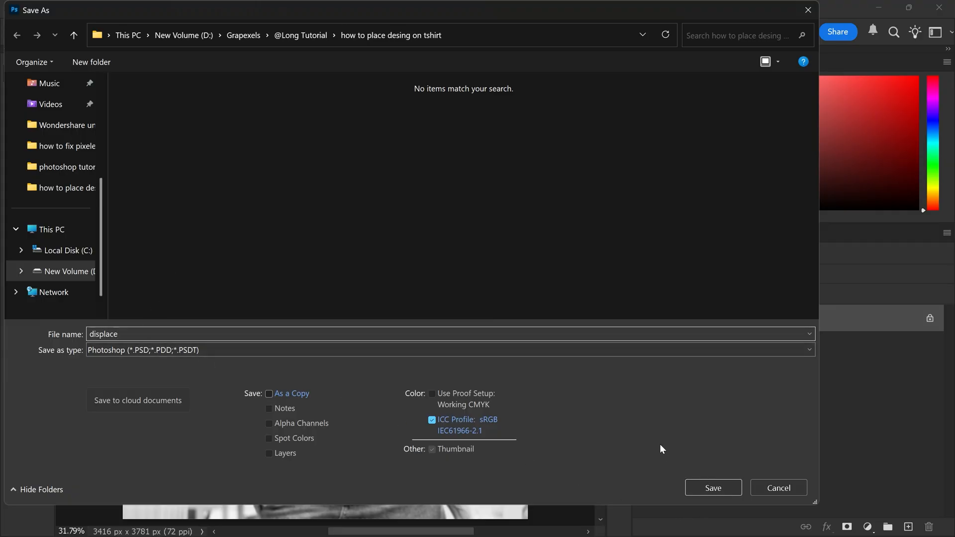
pyautogui.click(712, 487)
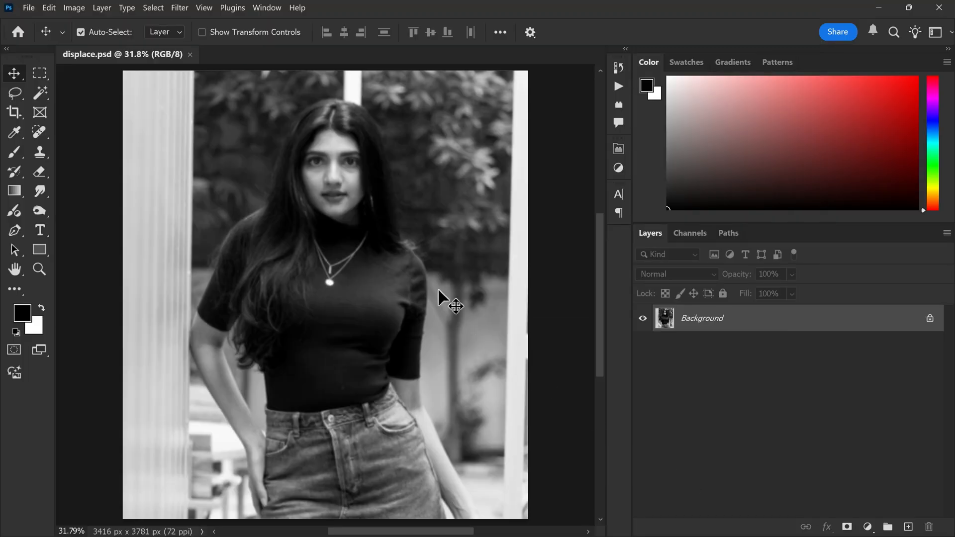
pyautogui.press('ctrl+z')
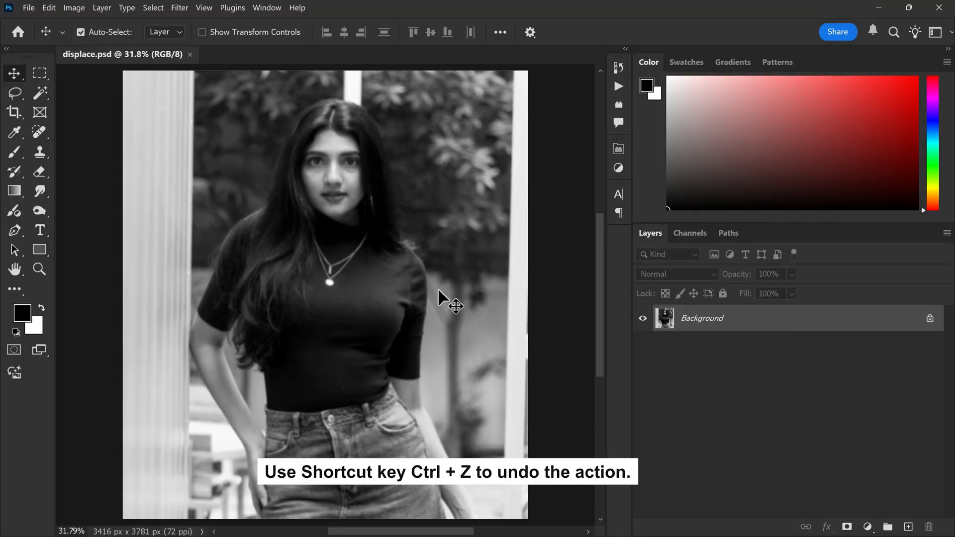
pyautogui.press('ctrl+z')
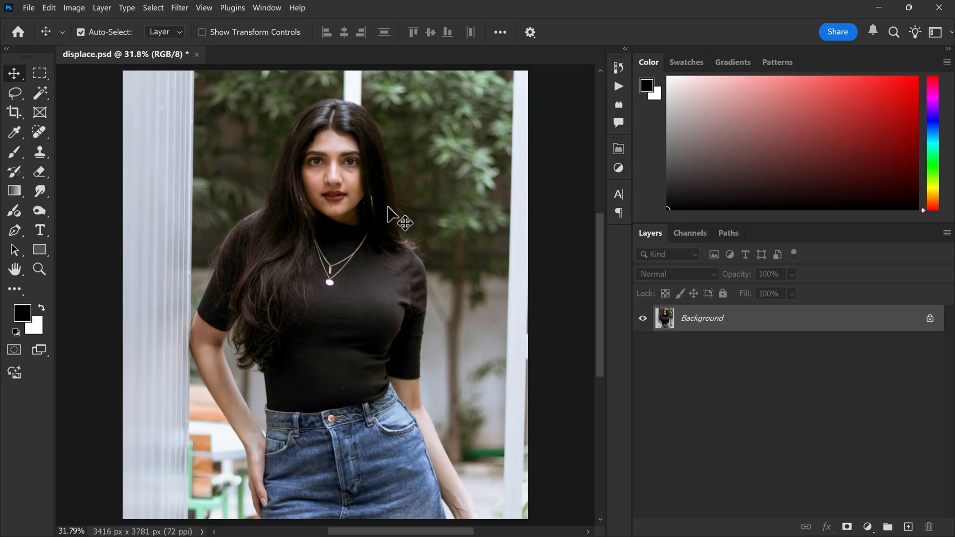
# Embed the 9375493_1044 DREAM BIG WORK HARD artwork and scale it to about 181%.
pyautogui.click(28, 7)
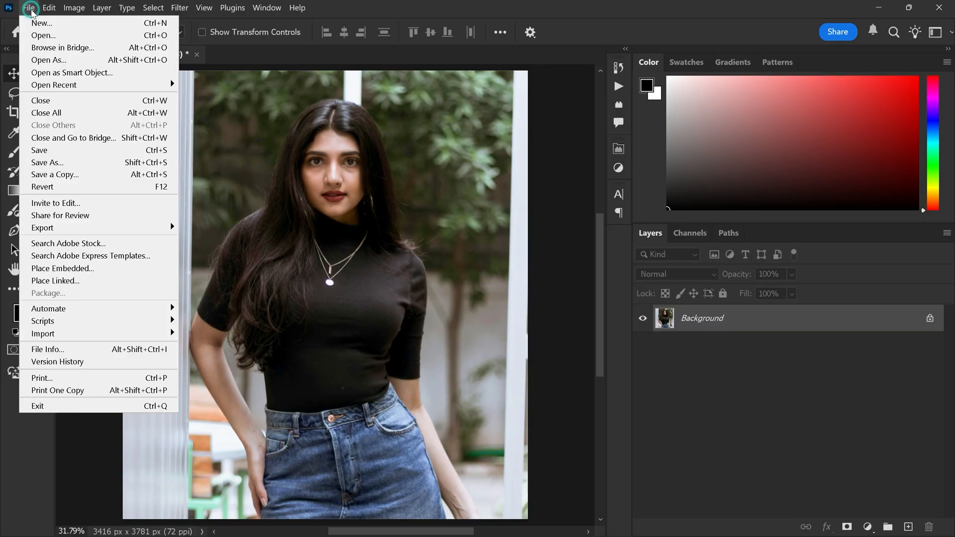
pyautogui.click(62, 268)
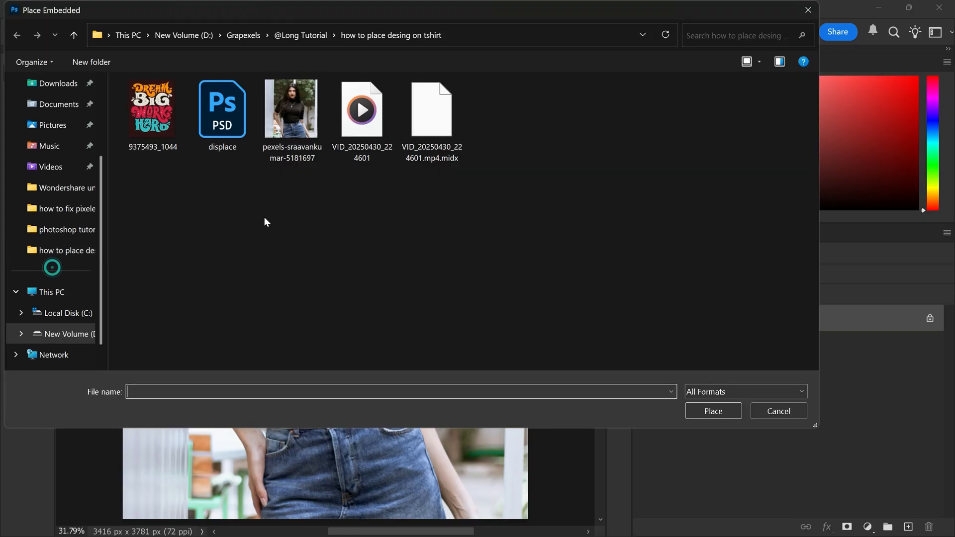
pyautogui.click(152, 108)
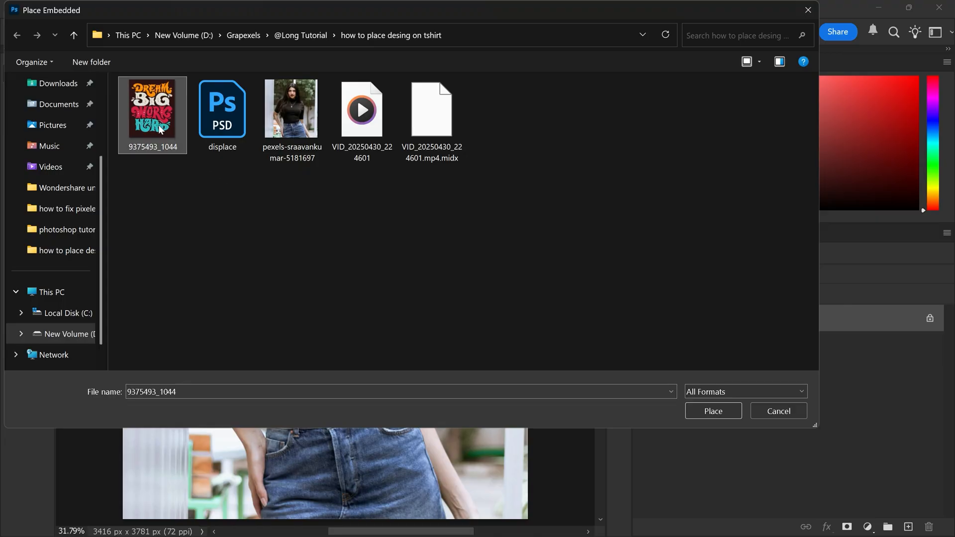
pyautogui.click(711, 410)
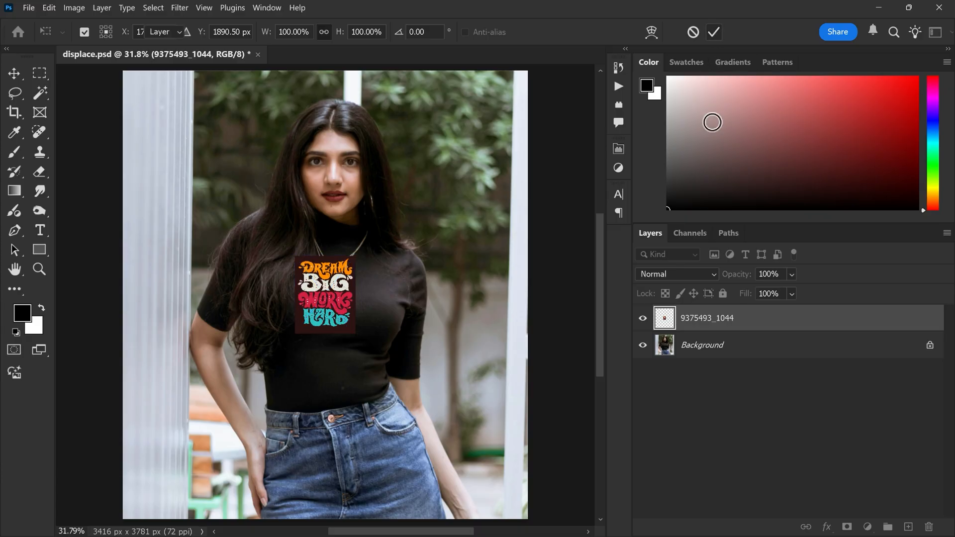
pyautogui.rightClick(706, 317)
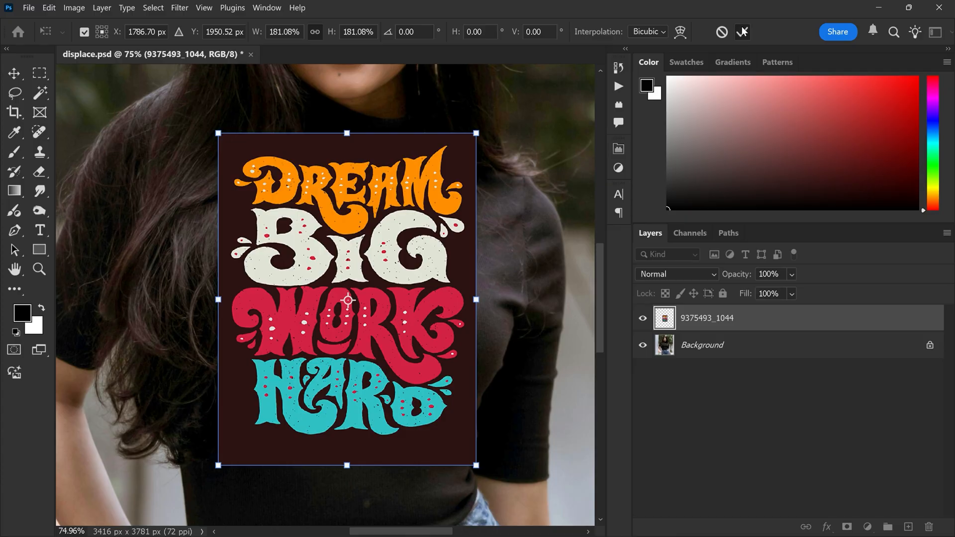
# Commit the new size and delete the artwork's dark background using a similar-colour selection.
pyautogui.click(14, 93)
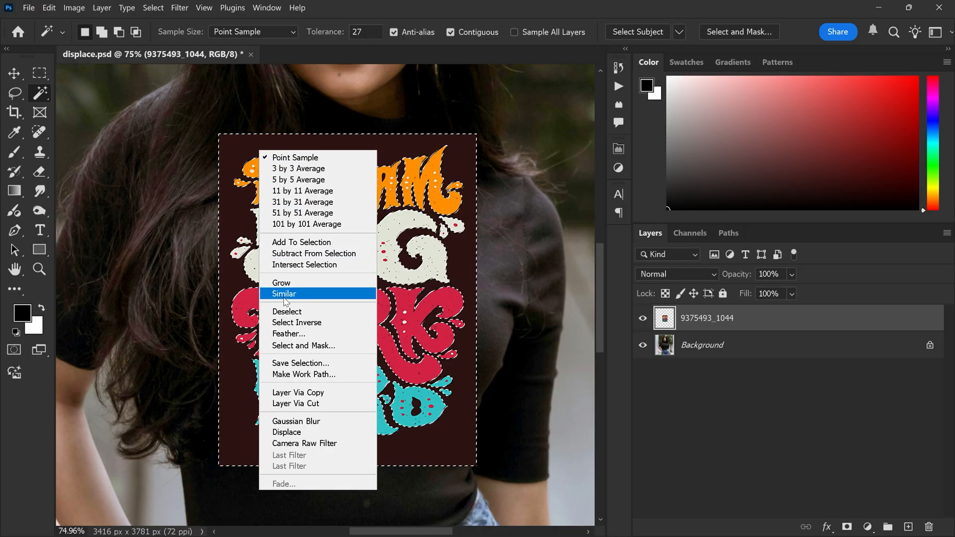
pyautogui.click(284, 293)
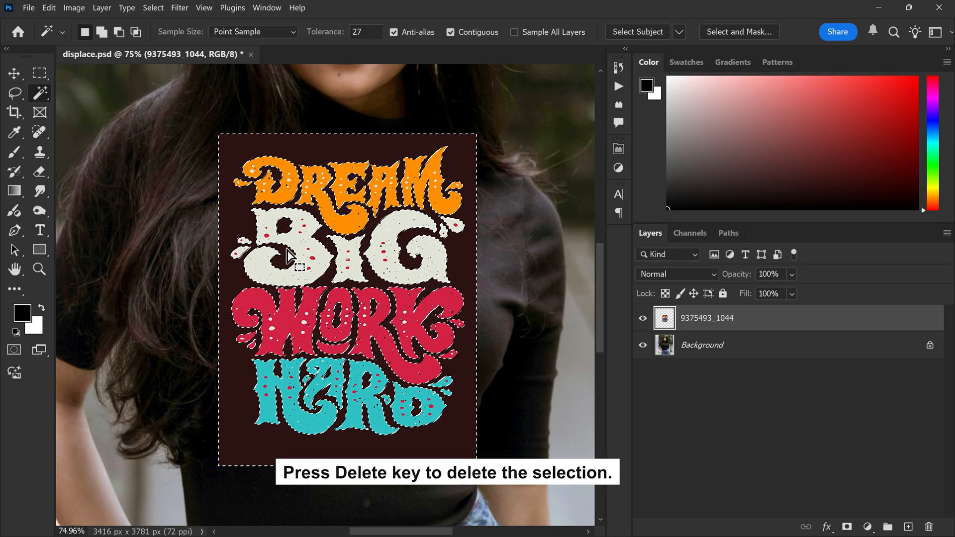
pyautogui.press('Delete')
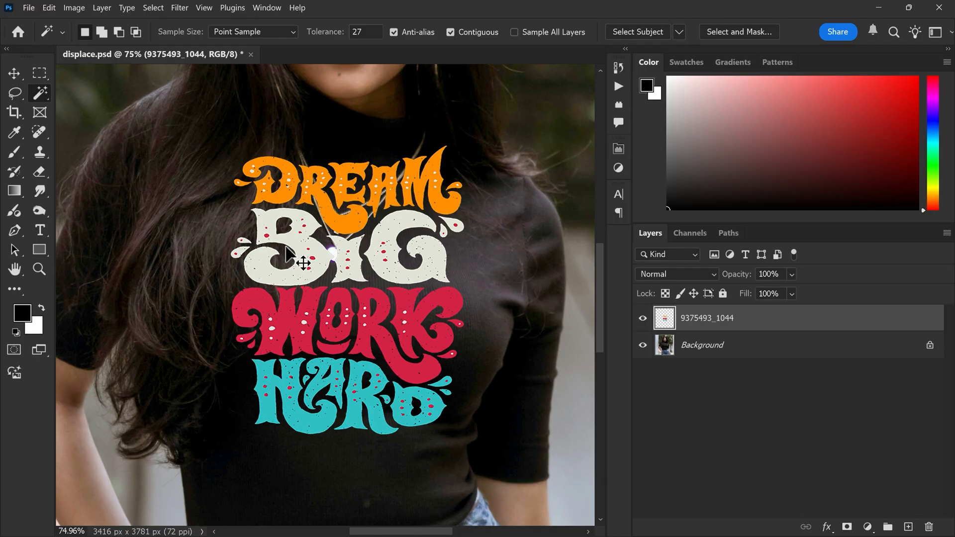
# Move the lettering onto the shirt's chest and commit its warp.
pyautogui.click(14, 73)
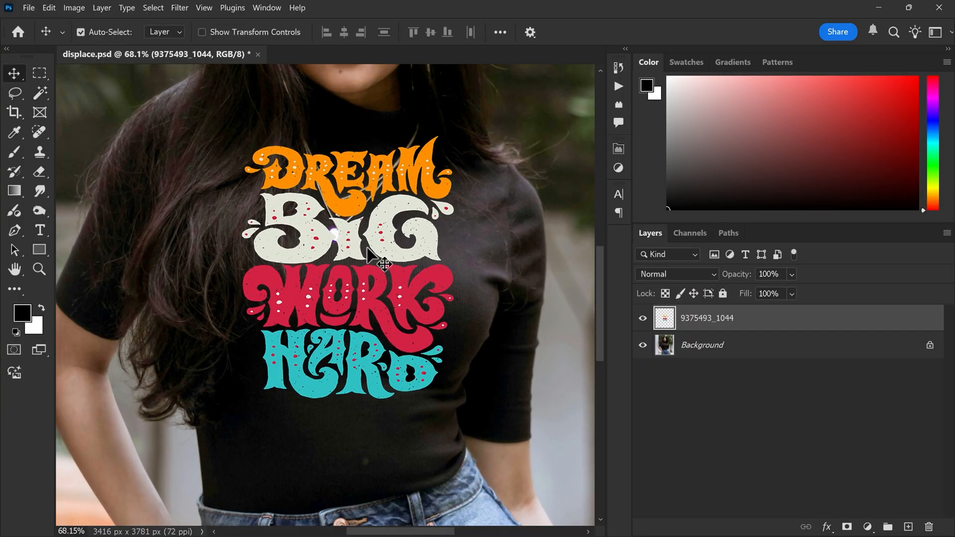
pyautogui.moveTo(368, 253); pyautogui.dragTo(350, 234)
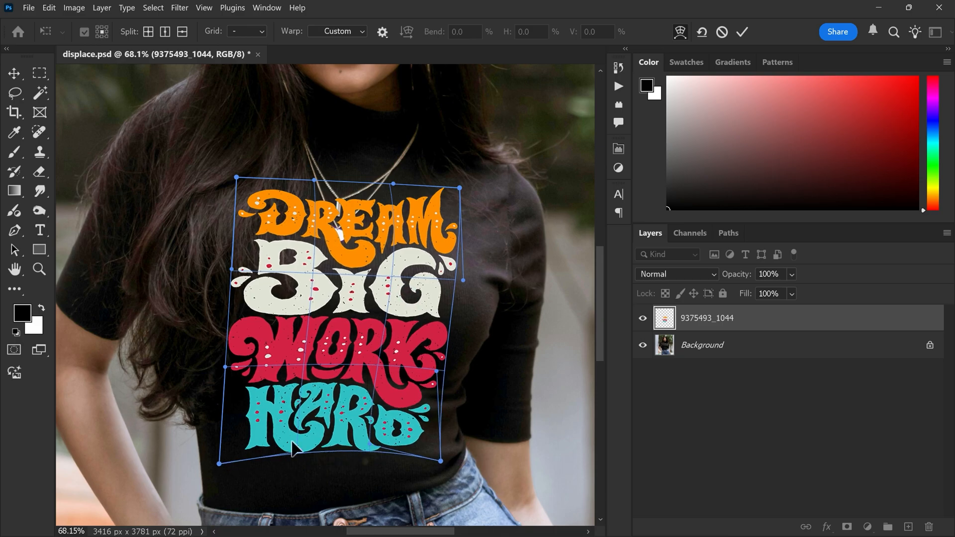
pyautogui.click(741, 32)
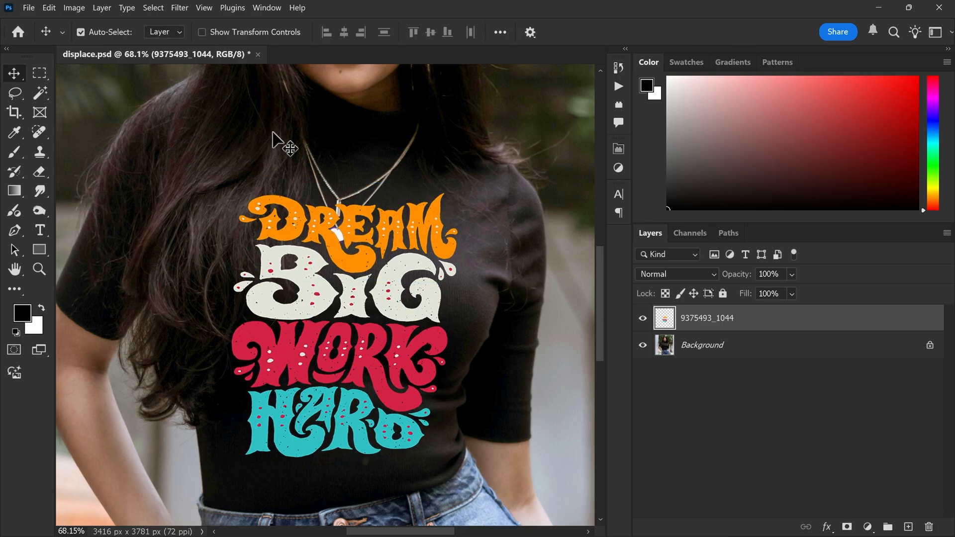
# Apply a Displace filter at 20/20 scale using displace.psd as the map.
pyautogui.click(179, 8)
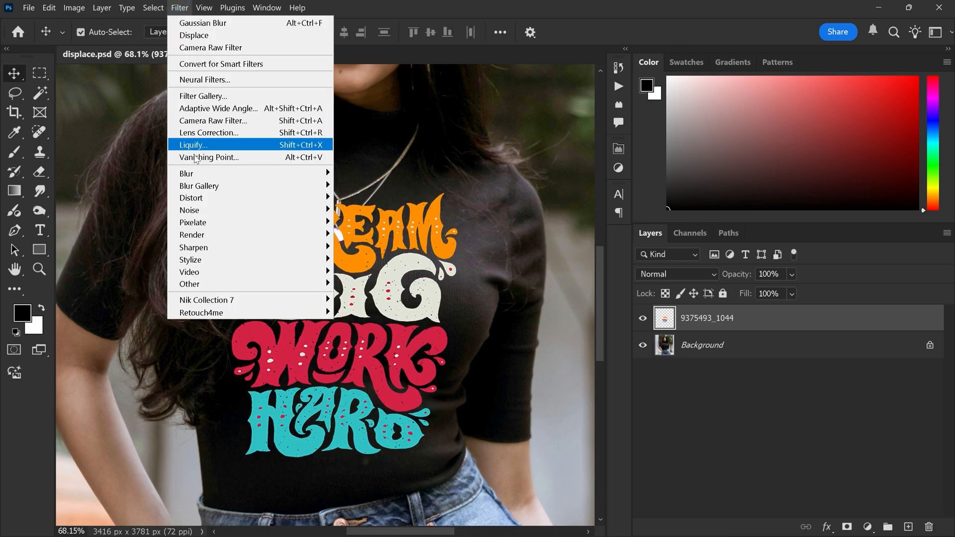
pyautogui.moveTo(191, 197)
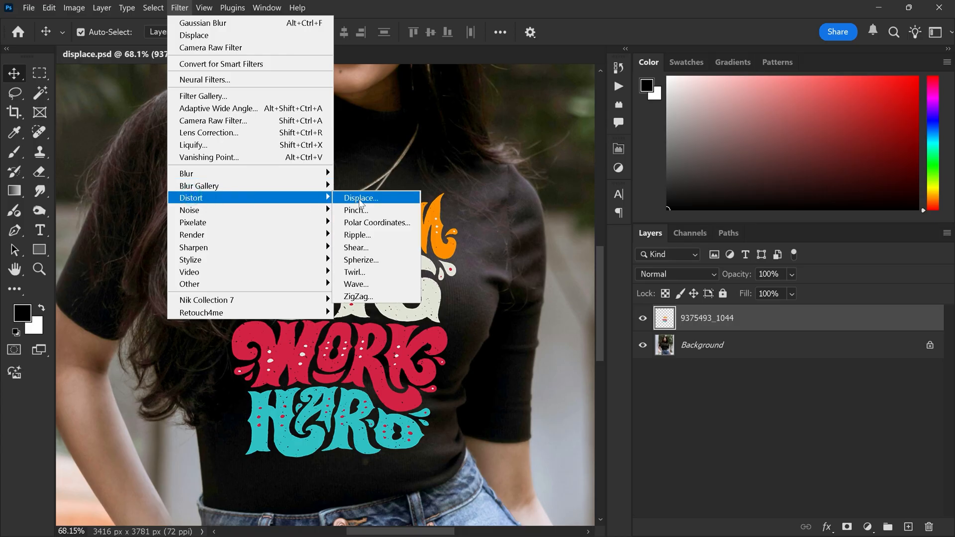
pyautogui.click(359, 198)
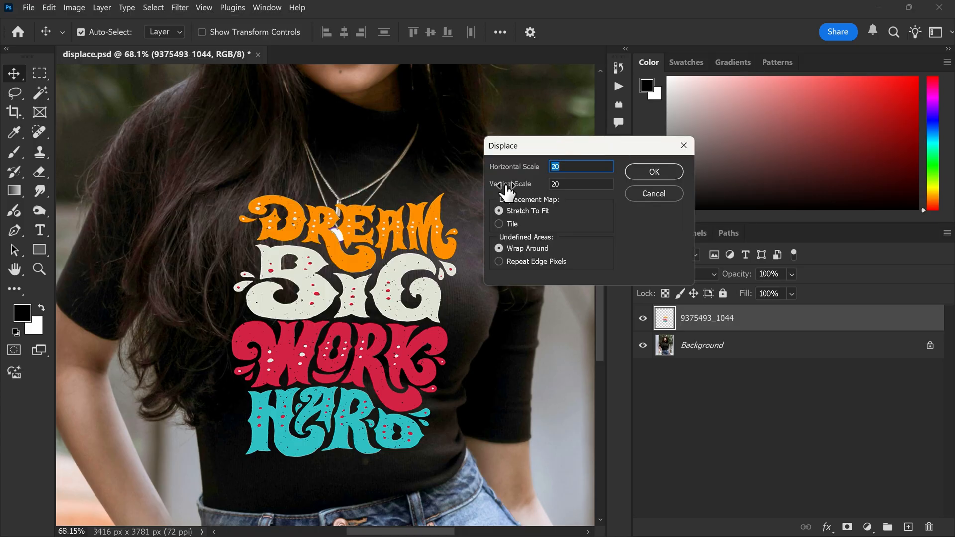
pyautogui.click(578, 184)
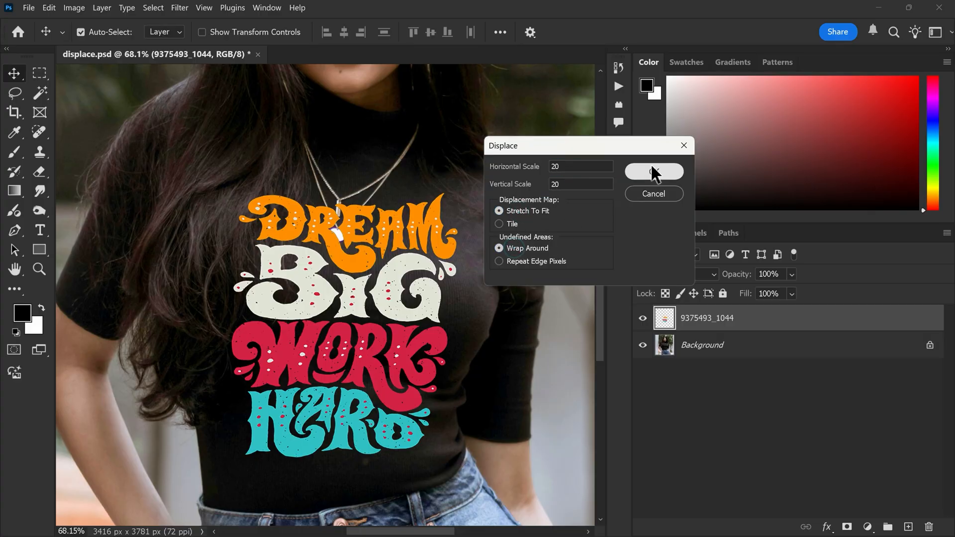
pyautogui.click(652, 172)
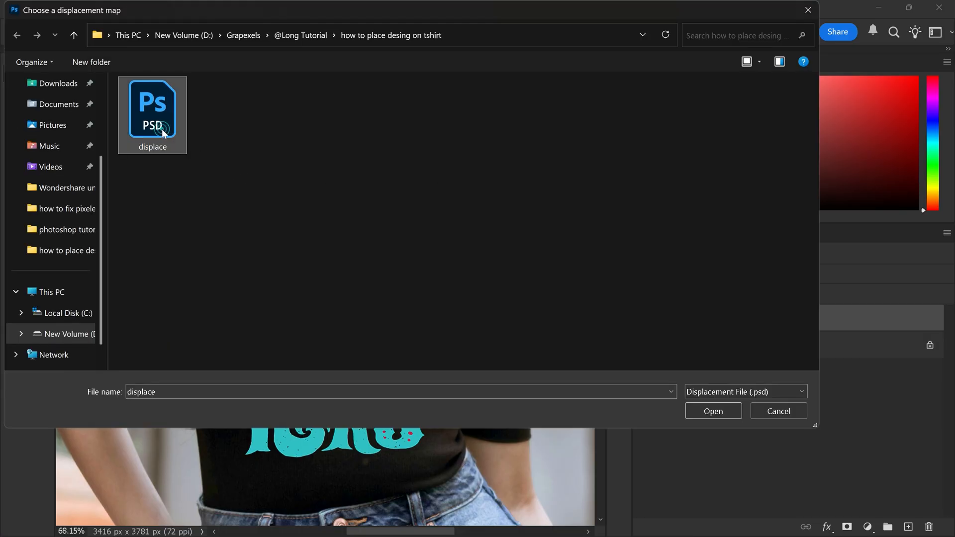
pyautogui.click(712, 410)
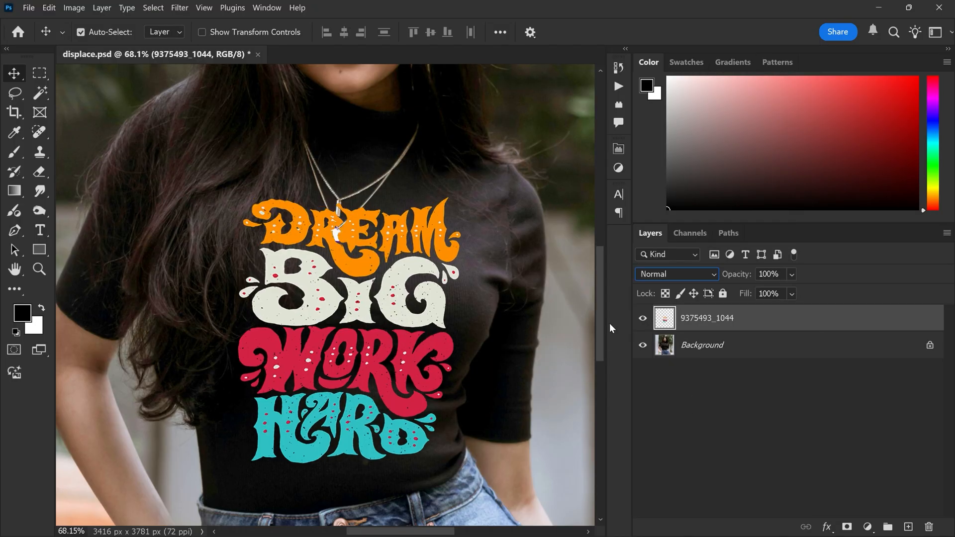
# Adjust the Blend If Underlying Layer sliders so dark fabric texture shows through the lettering.
pyautogui.click(825, 527)
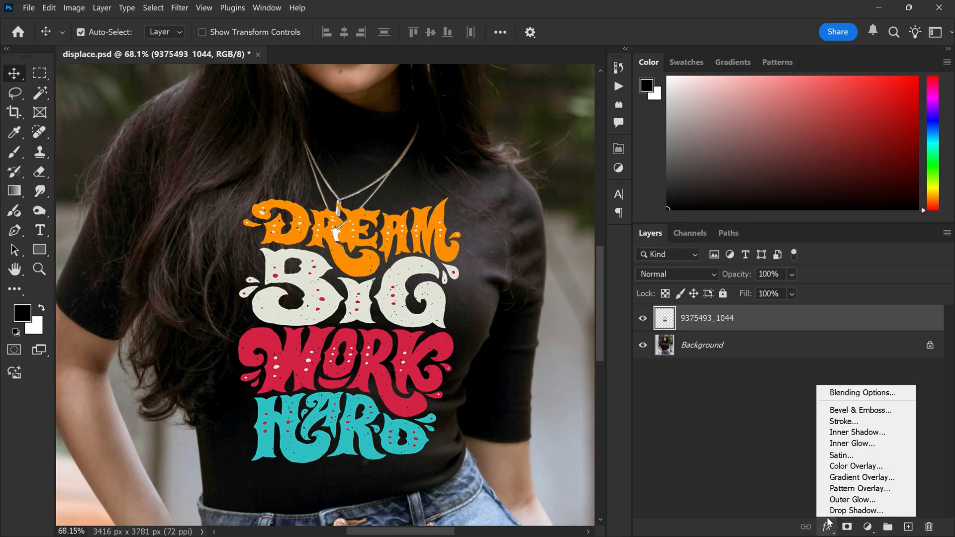
pyautogui.click(831, 398)
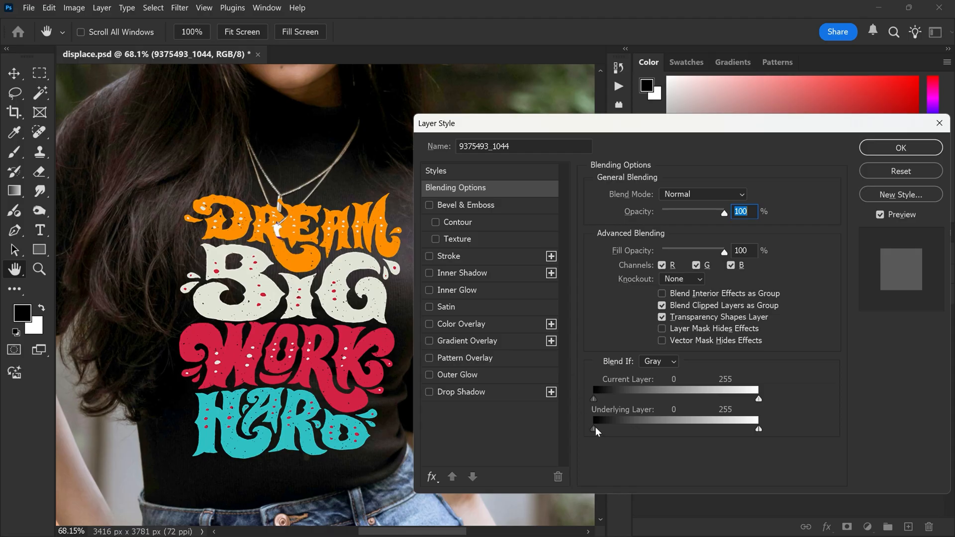
pyautogui.moveTo(592, 428); pyautogui.dragTo(612, 428)
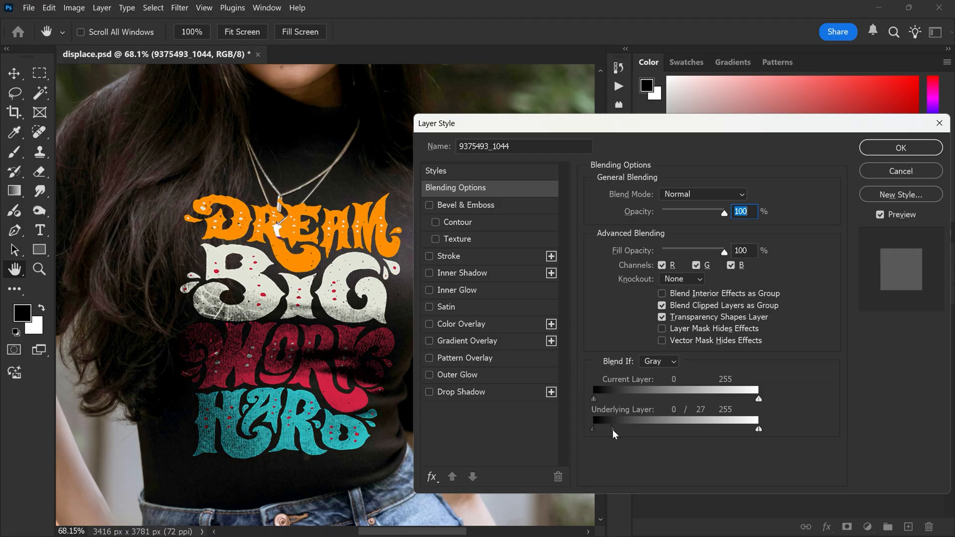
pyautogui.moveTo(613, 429); pyautogui.dragTo(635, 429)
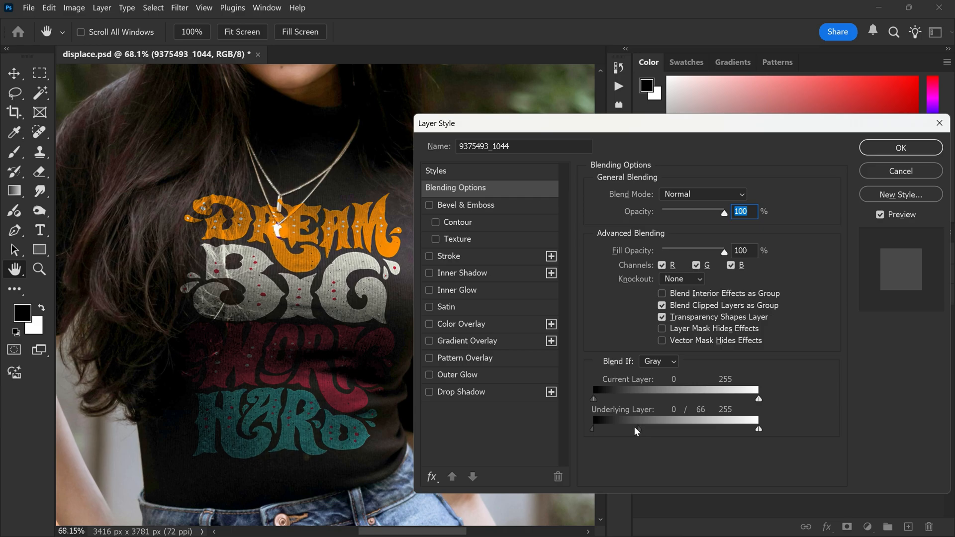
pyautogui.moveTo(759, 429); pyautogui.dragTo(751, 429)
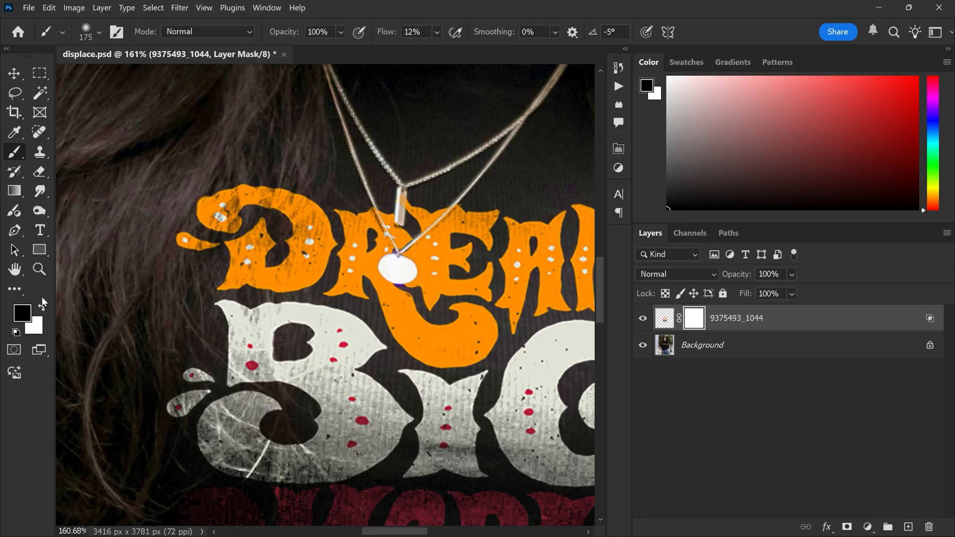
# Paint on the design's mask to fade the left swash of DREAM.
pyautogui.click(204, 202)
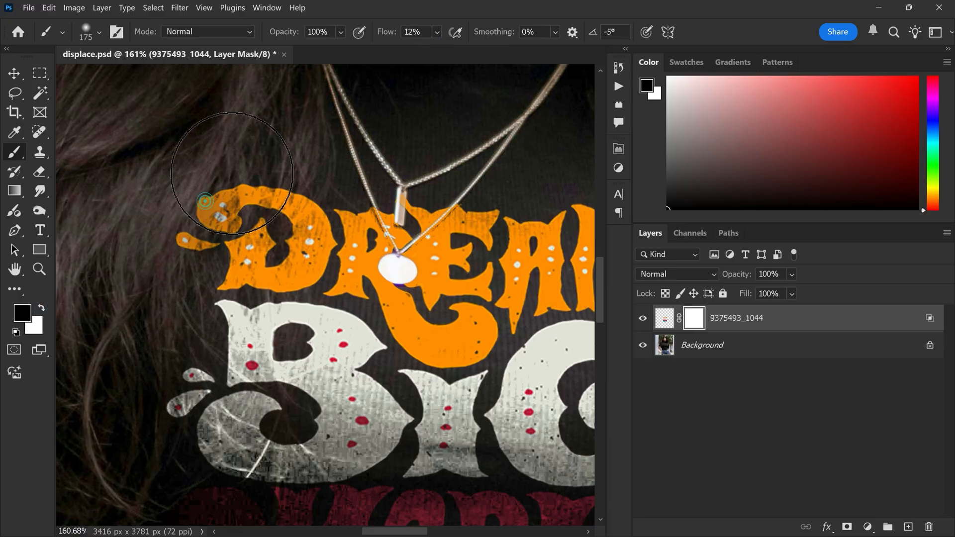